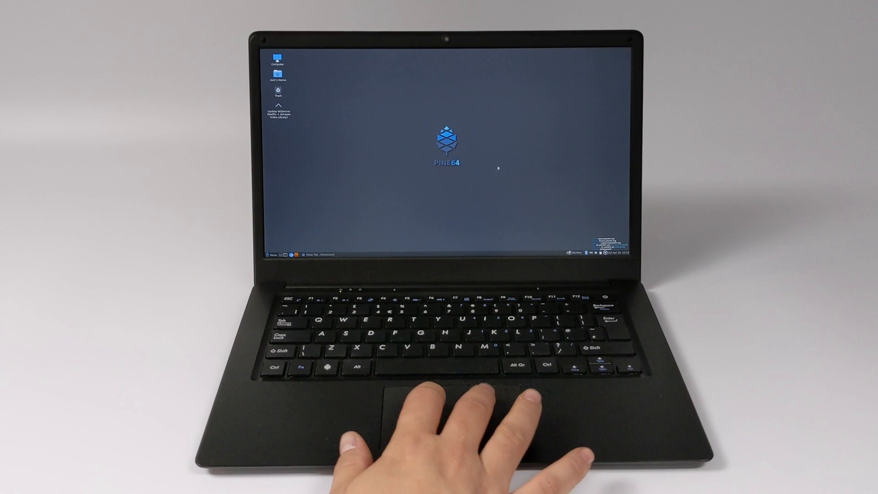
- Launch and close Chromium, start a terminal running htop, then reopen the applications menu
click(273, 255)
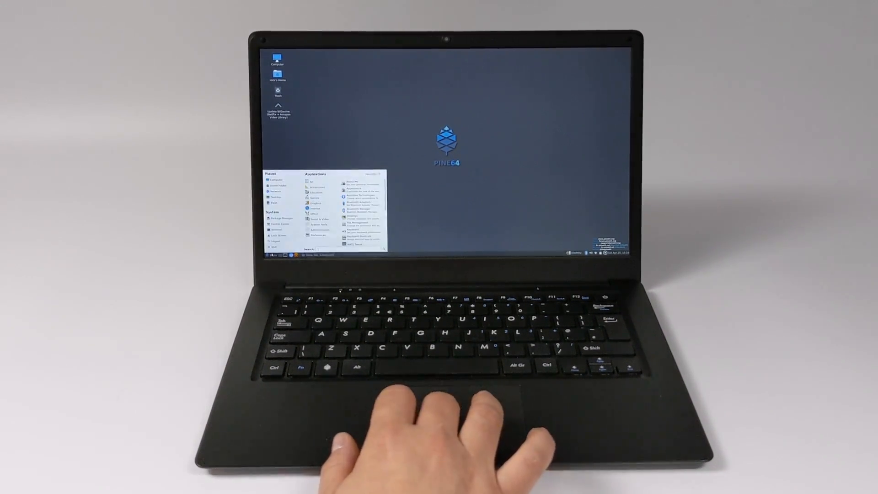
mouse_move(475, 186)
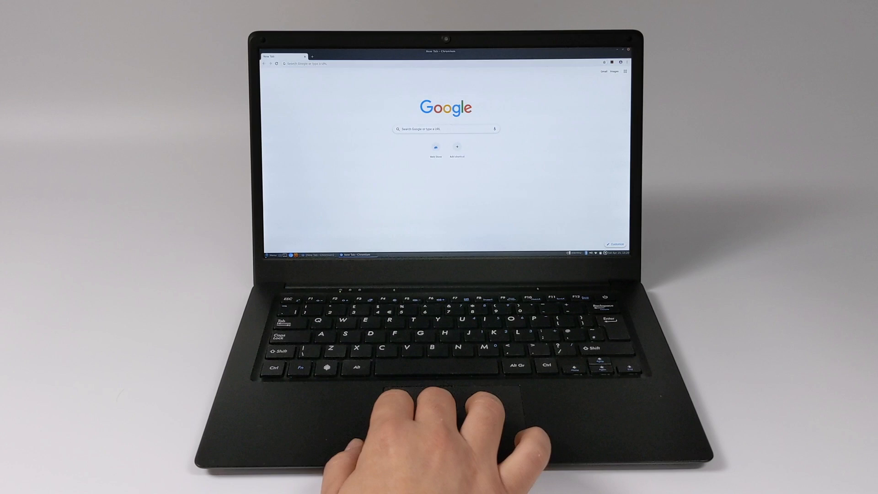
click(271, 255)
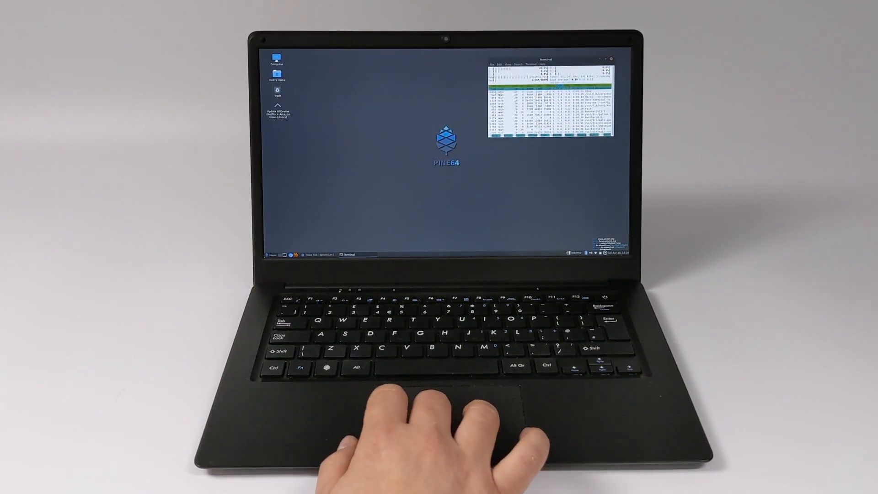
click(272, 256)
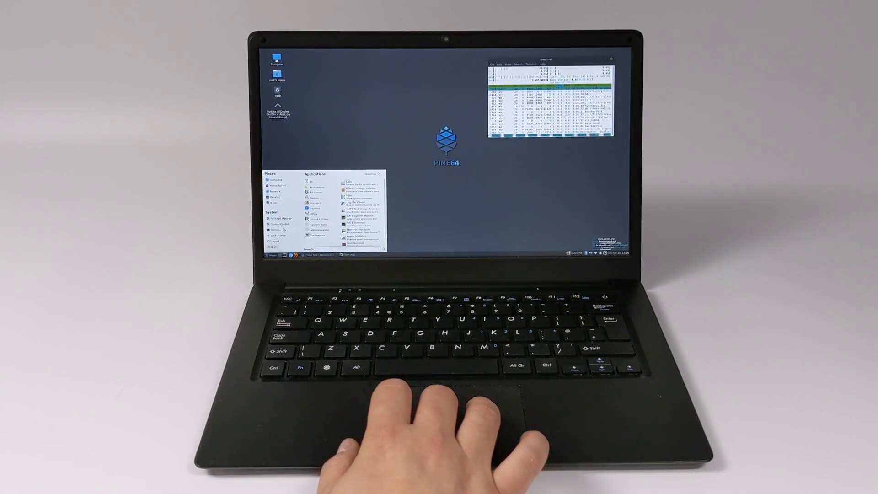
click(276, 230)
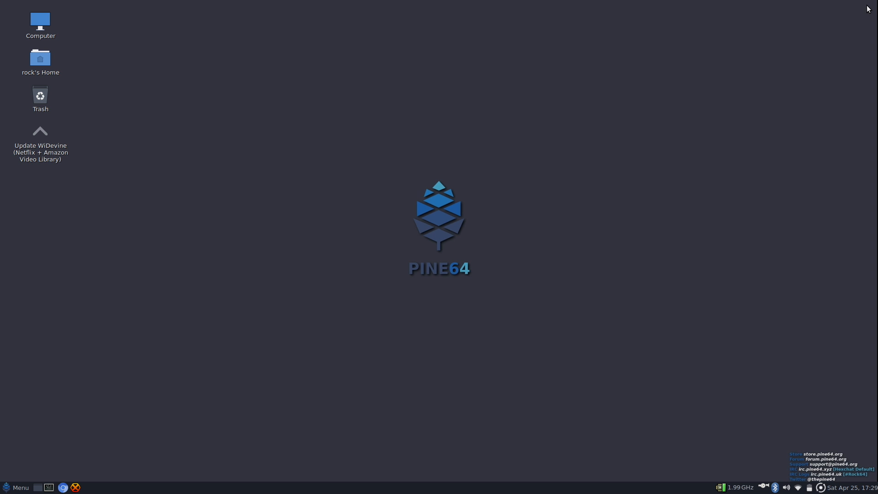
mouse_move(555, 312)
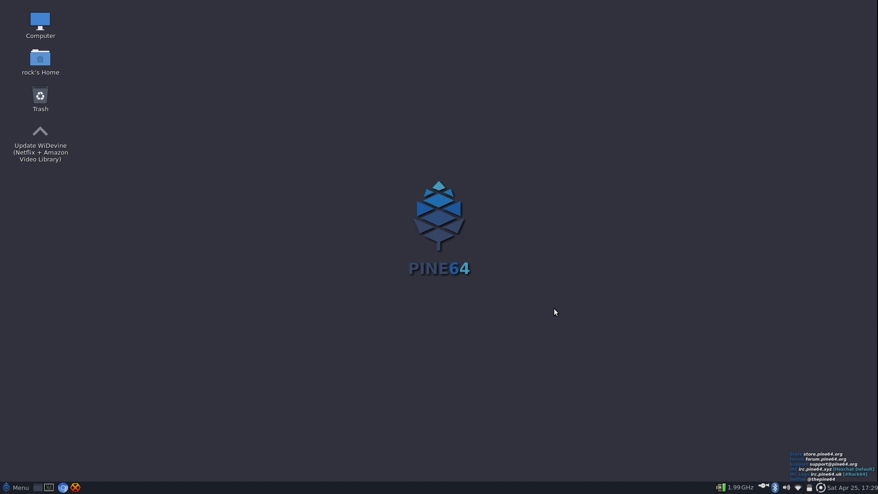
mouse_move(732, 487)
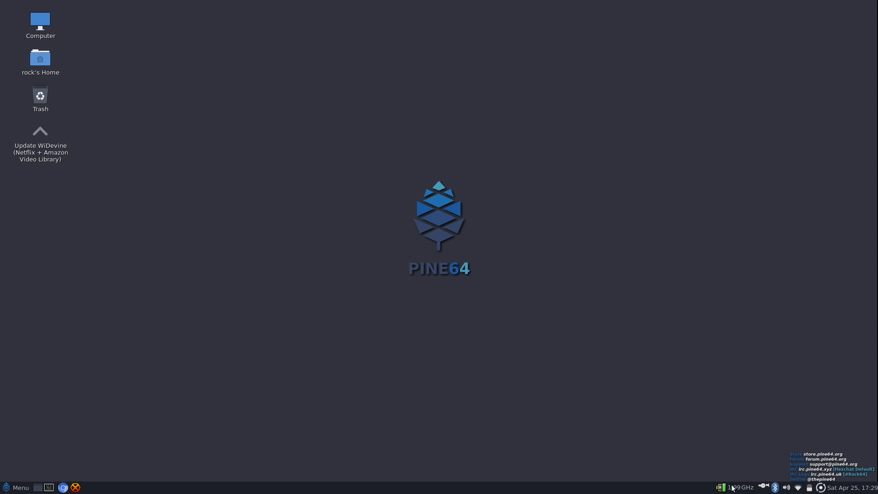
click(740, 487)
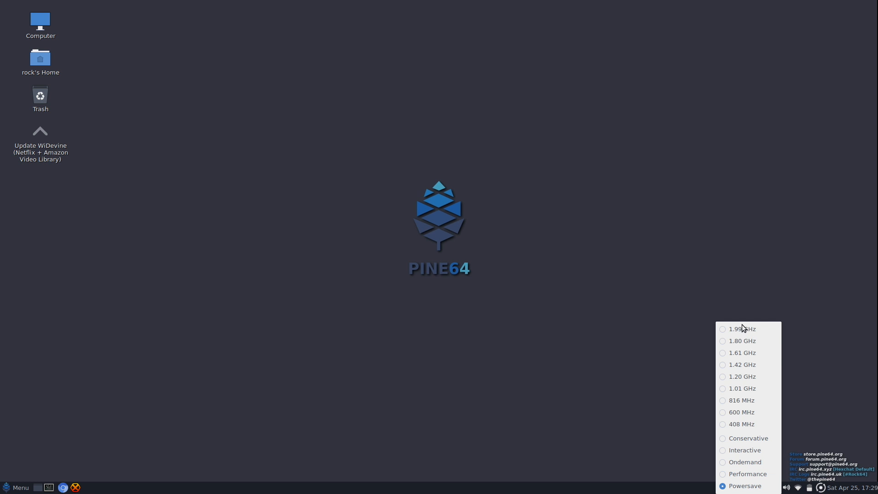
click(742, 424)
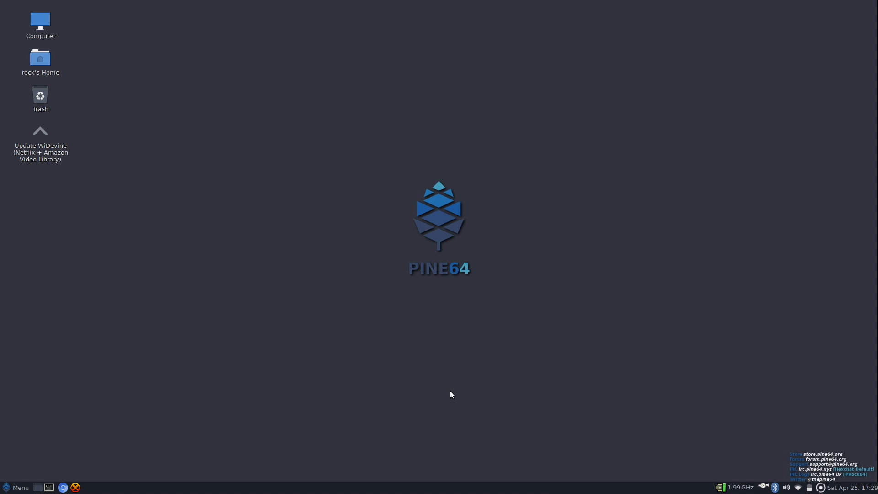
mouse_move(503, 371)
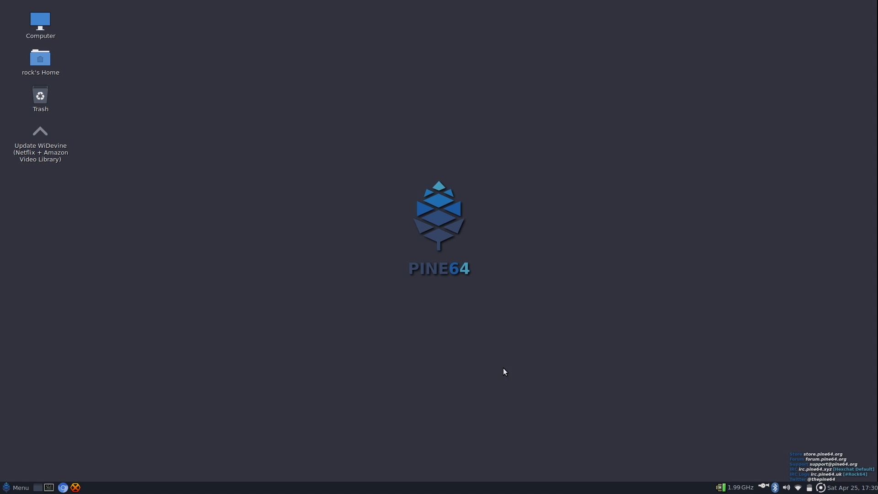
mouse_move(494, 130)
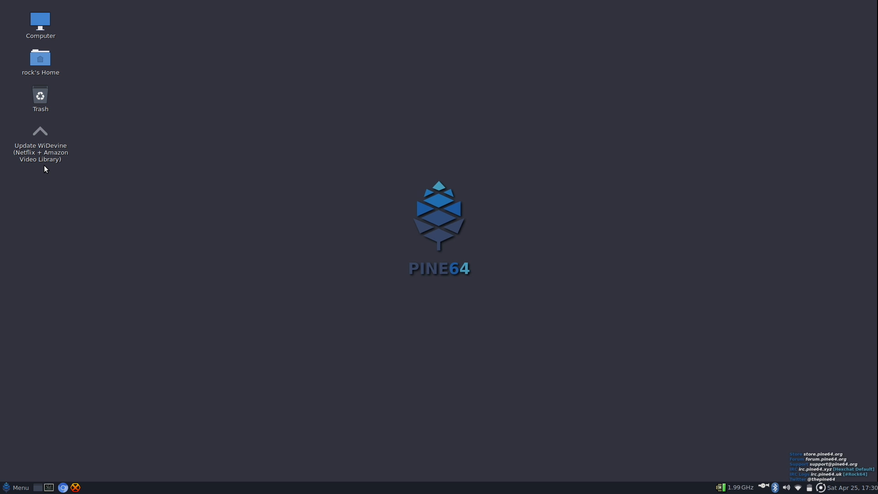
mouse_move(48, 166)
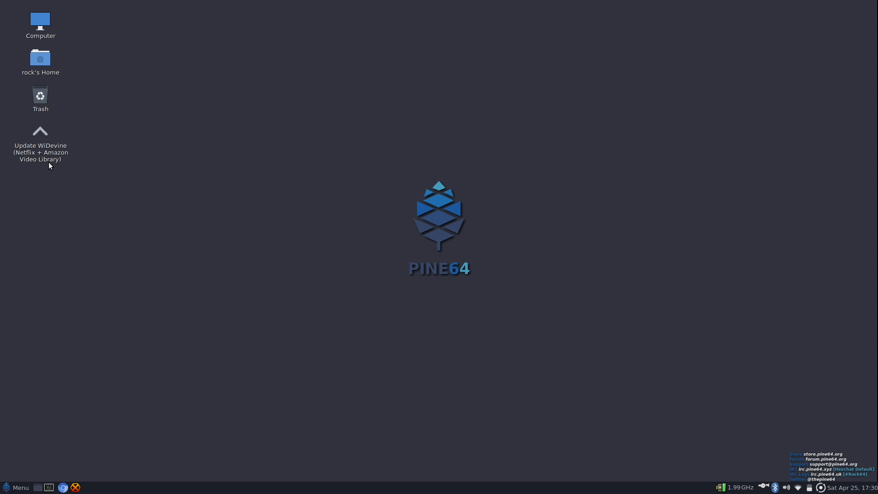
mouse_move(88, 466)
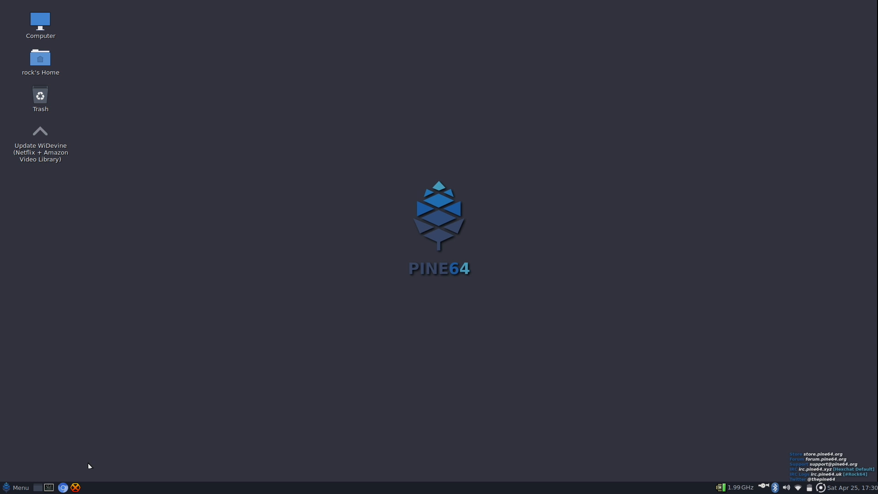
- Search Google for 'netflix' in Chromium and open the Netflix site from the results
click(63, 487)
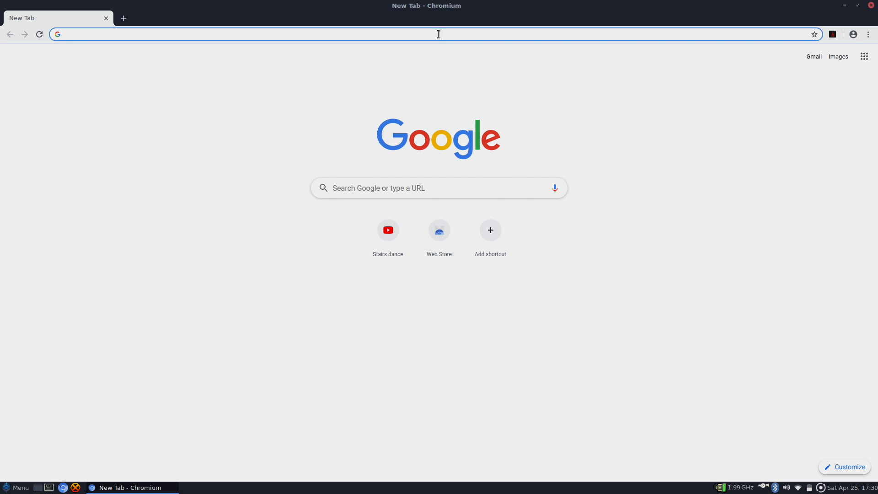
text(netflix)
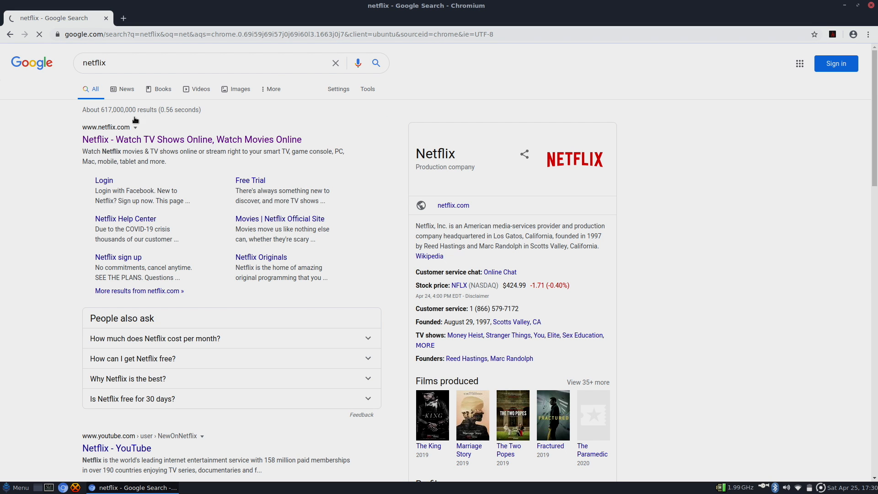
click(191, 139)
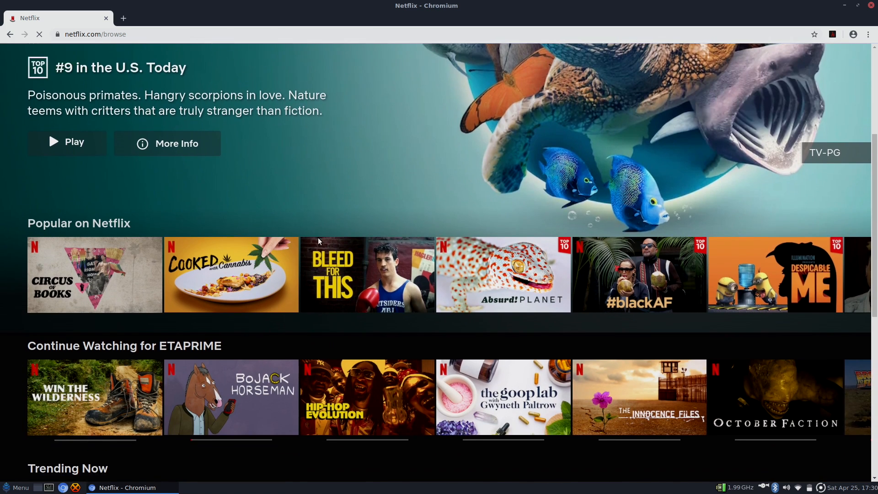
- Play BoJack Horseman S6:E6 from the Continue Watching row
scroll(down, 3)
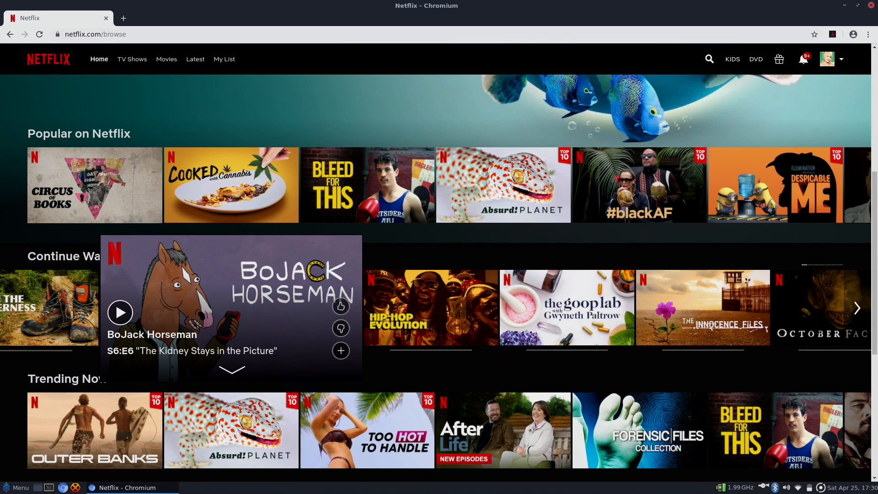
click(119, 312)
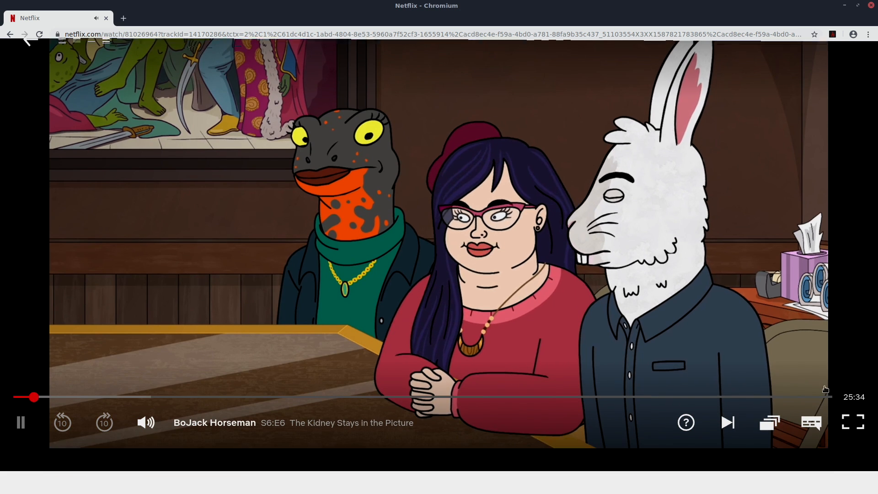
click(852, 421)
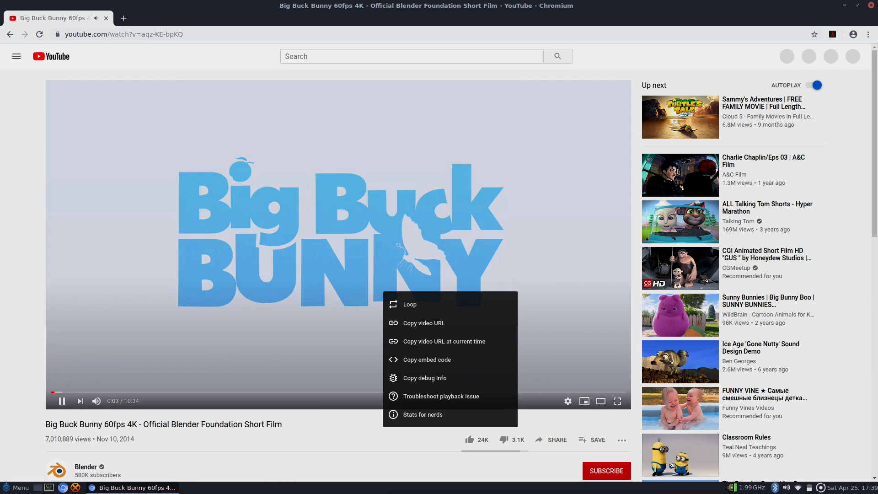
- Play Big Buck Bunny 4K with stats for nerds shown and Chromium full screen
click(423, 415)
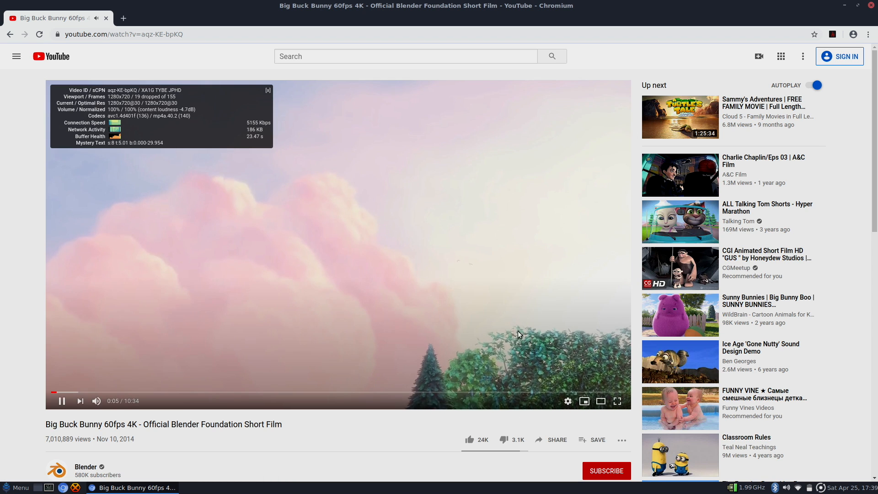
mouse_move(297, 227)
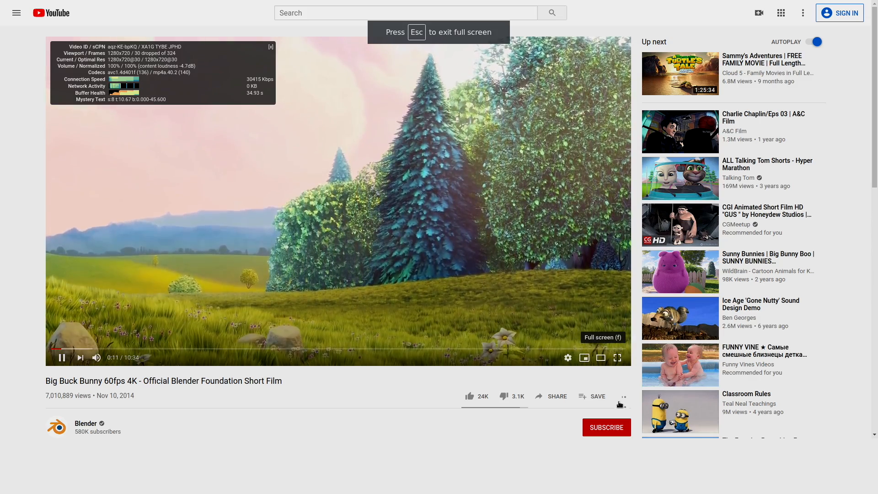
click(616, 358)
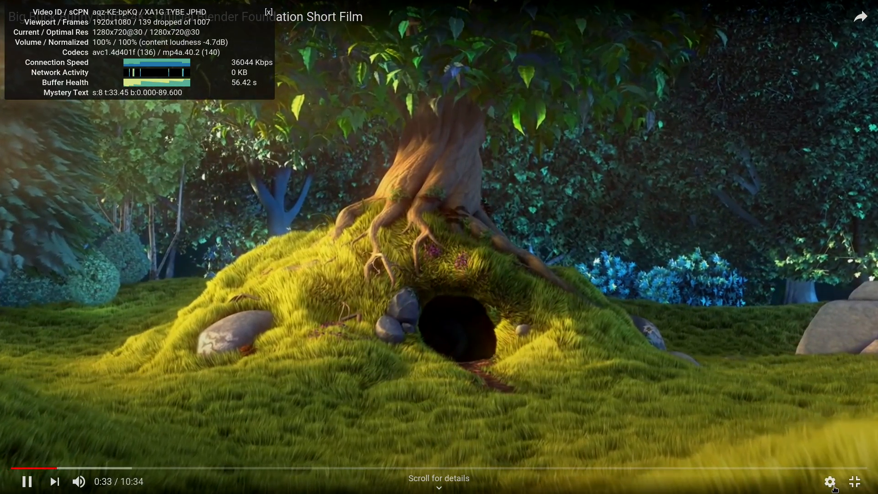
- Show the quality choices for the full-screen Big Buck Bunny video
click(829, 481)
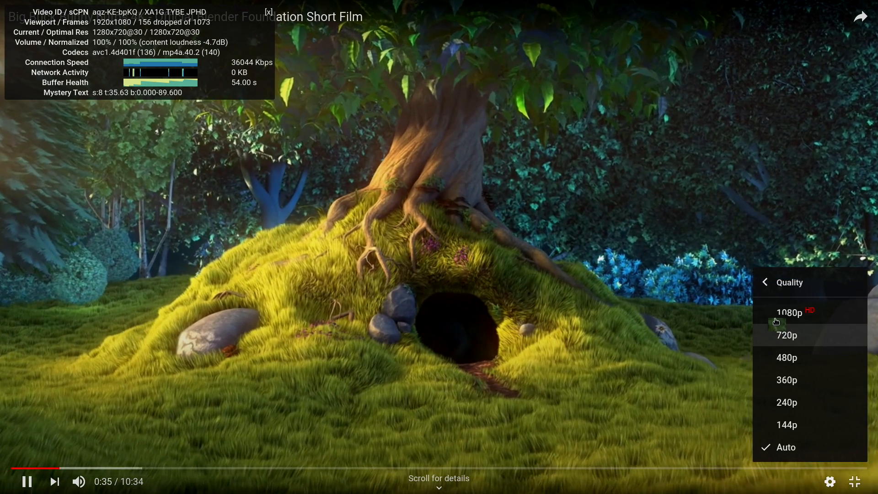
- Switch Big Buck Bunny playback to 1080p HD
click(786, 312)
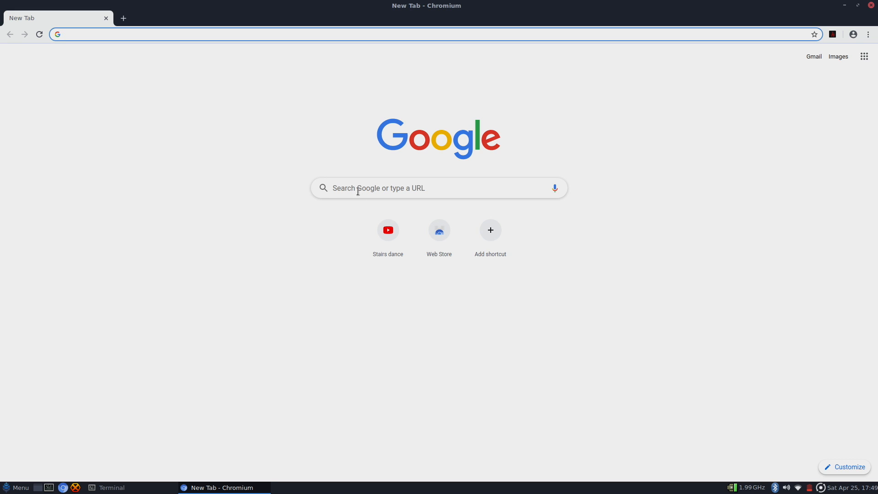
- Search Google for 'news', go to Google News and skim the headlines
text(news&oq=news&aqs=chrome.0.69i59j0l5.708j0j8&client=ubuntu&sourceid=chrome&ie=UTF-8)
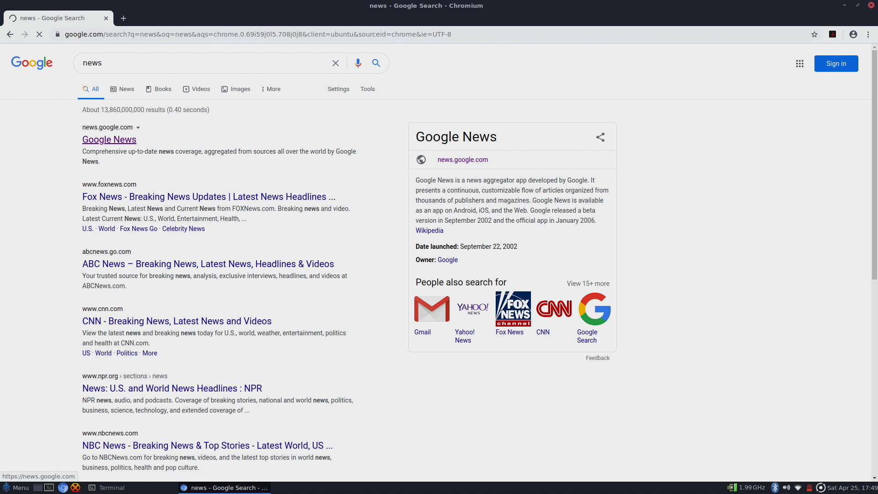
click(109, 139)
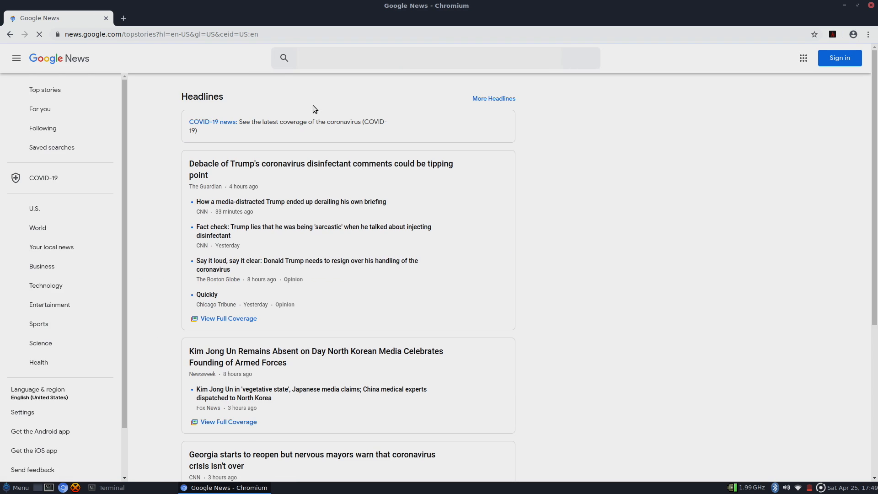
scroll(down, 3)
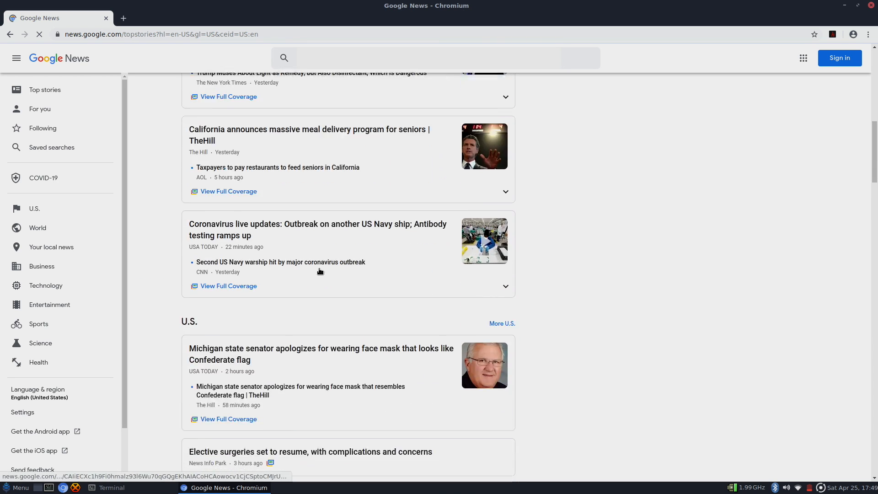
scroll(down, 3)
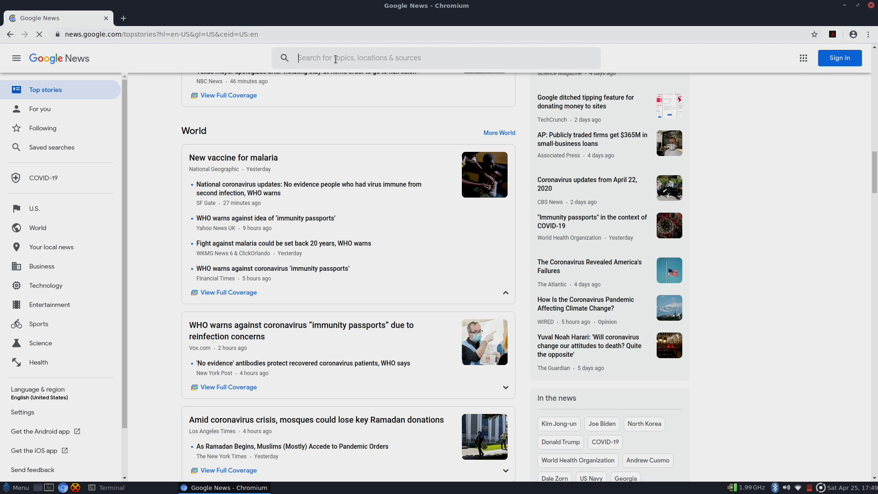
- Search Google News for 'tech' and look through the lockdown tech results
text(tech)
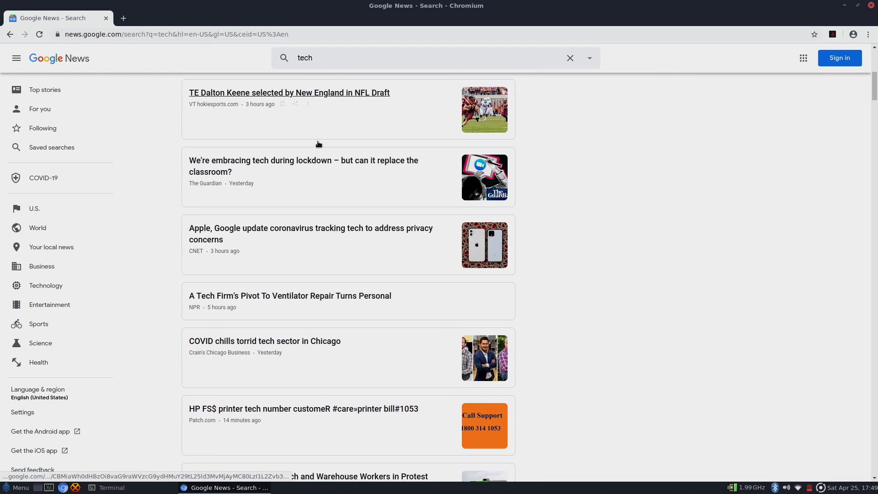
scroll(down, 3)
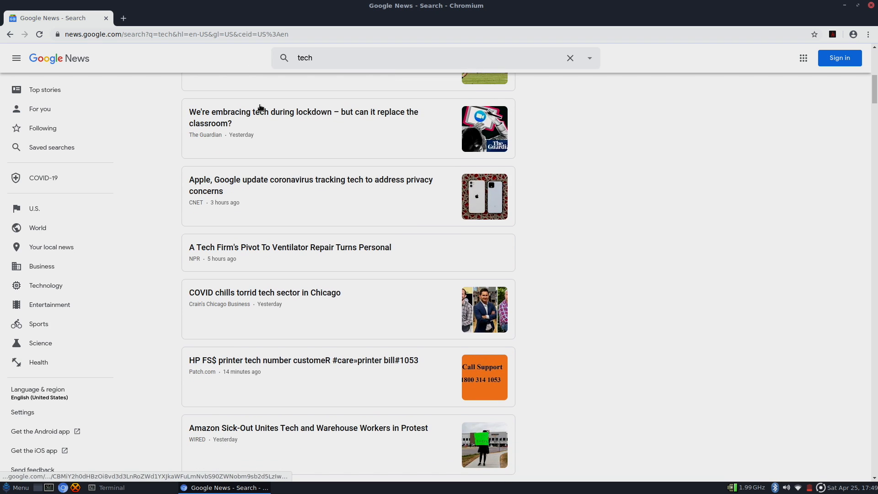
- Open the Guardian article on lockdown tech replacing the classroom and read down through it
click(303, 117)
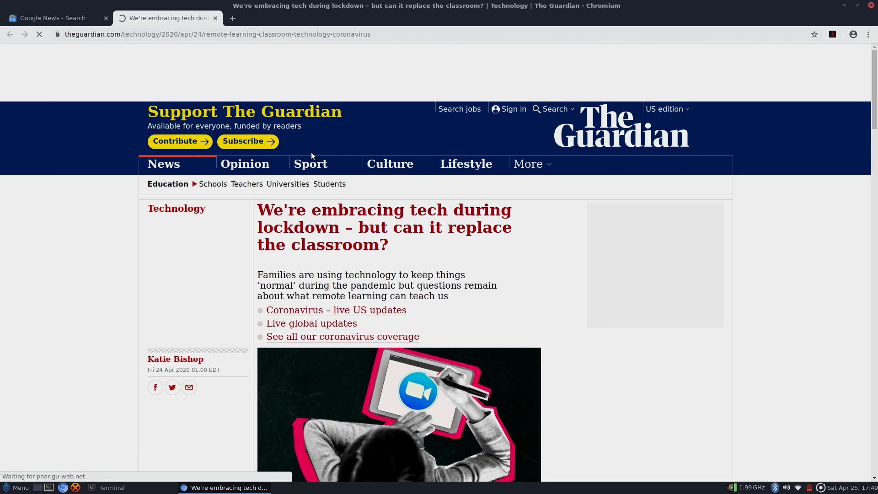
scroll(down, 3)
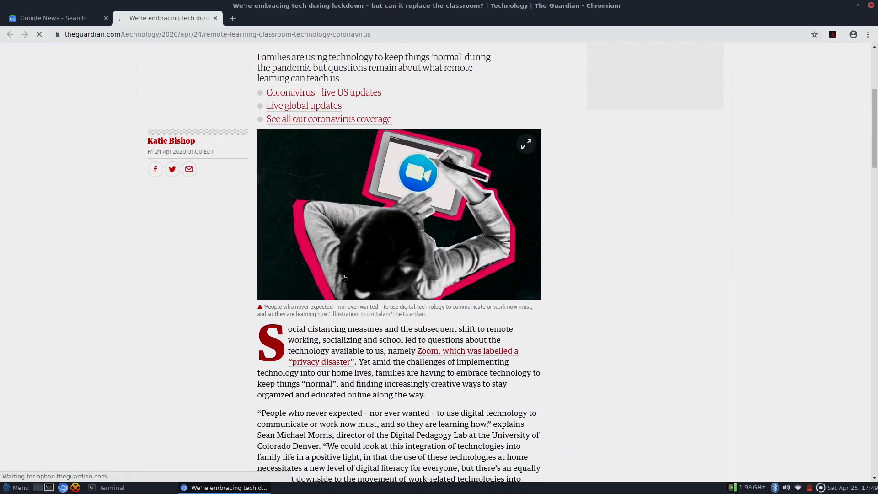
scroll(down, 3)
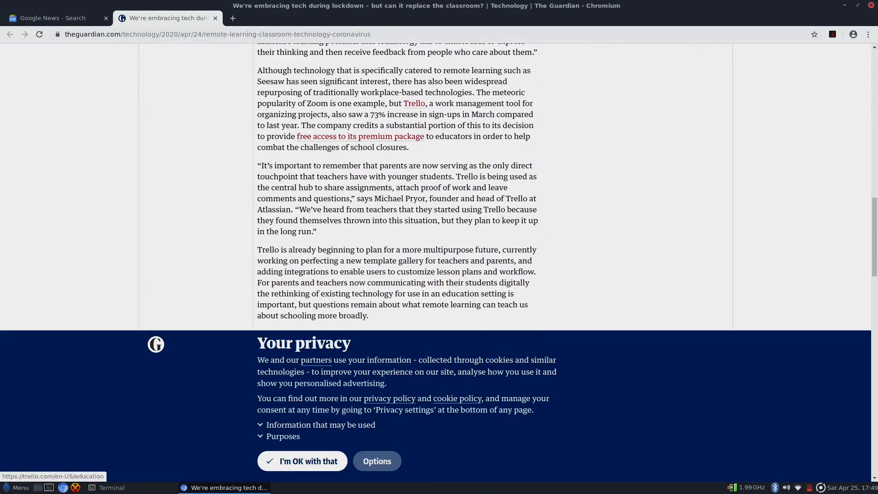
scroll(down, 3)
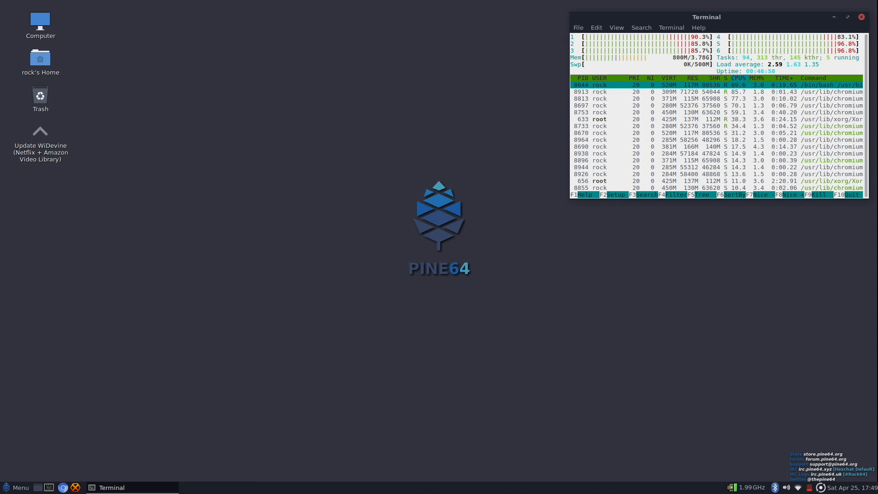
- Launch GIMP and open 24866.jpg from the Pictures folder
click(15, 487)
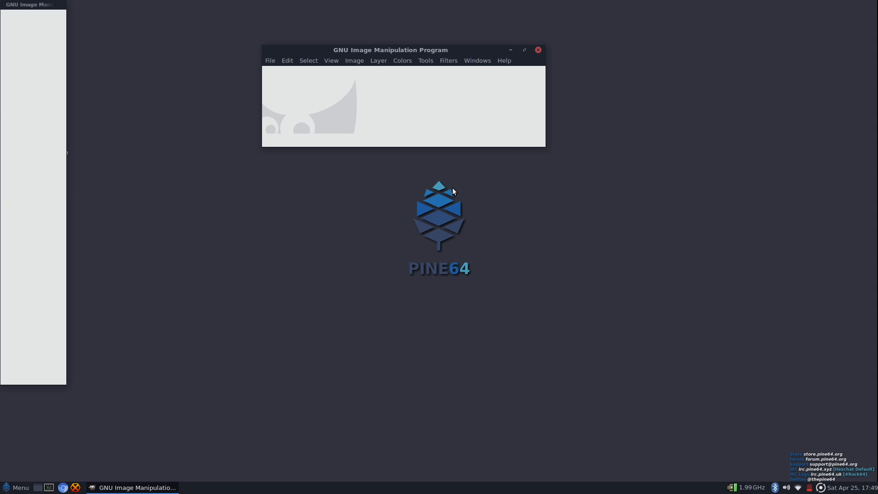
click(270, 60)
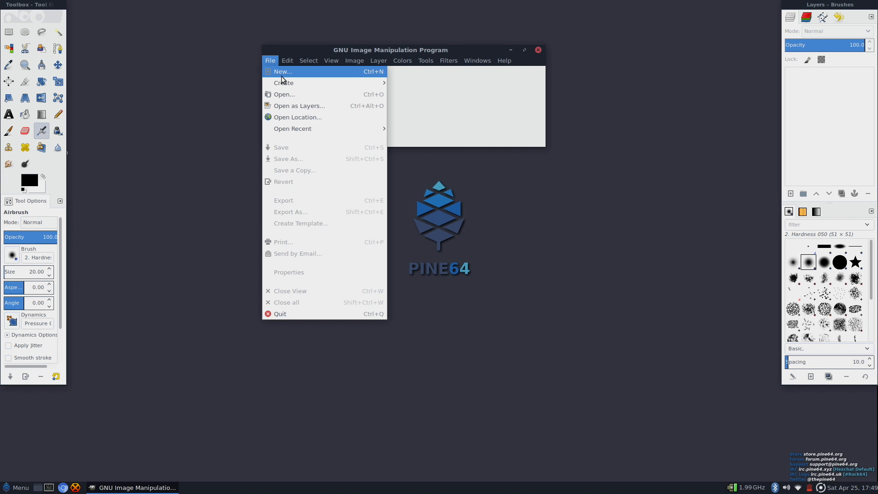
click(283, 93)
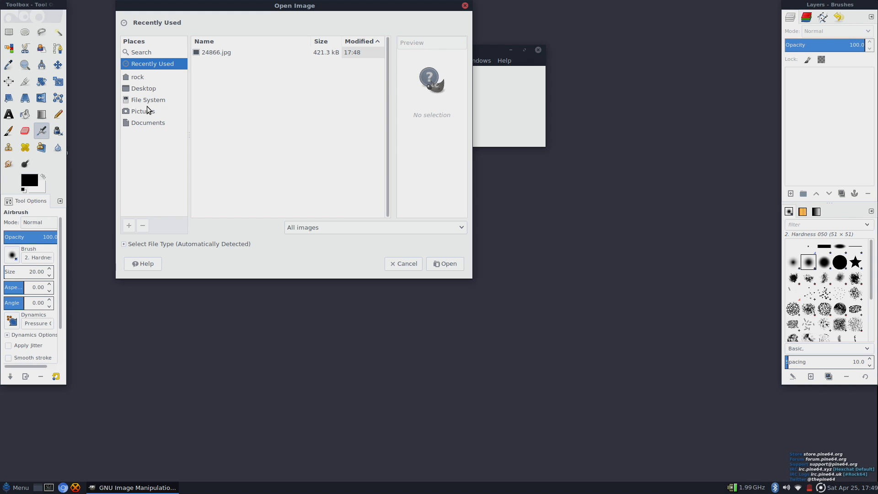
click(216, 52)
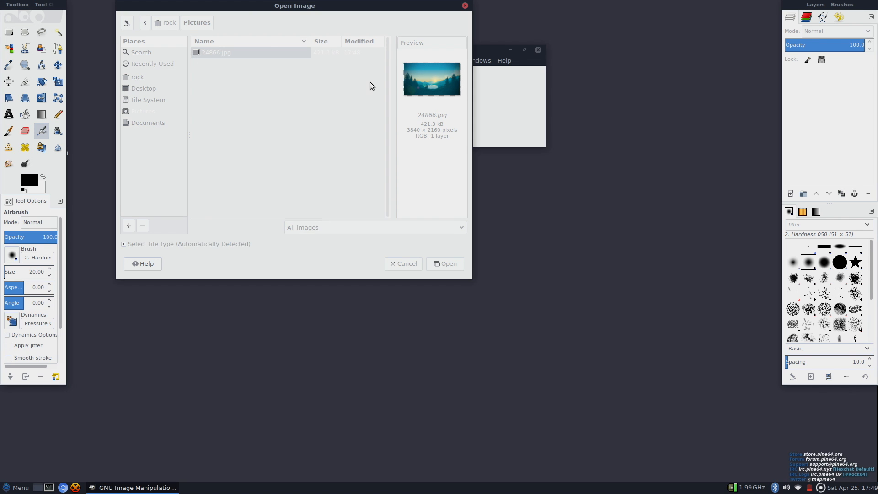
click(444, 264)
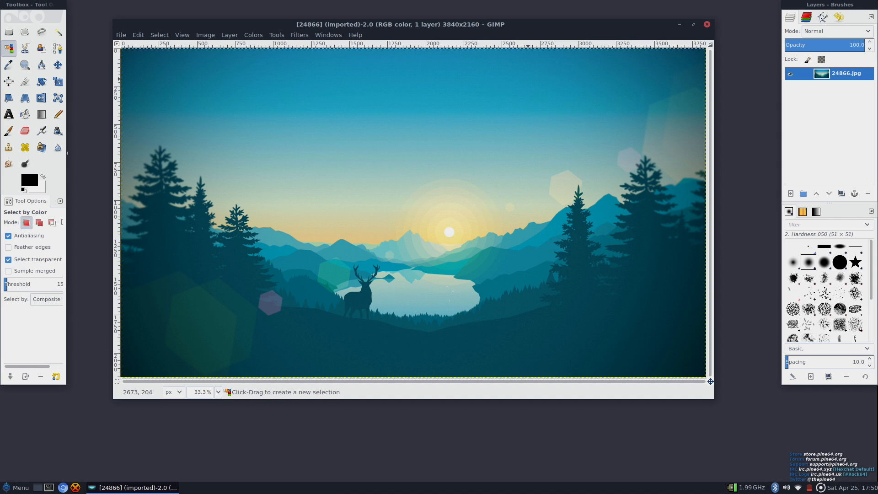
- Colour-select a band of sky and cut it to the clipboard
click(264, 118)
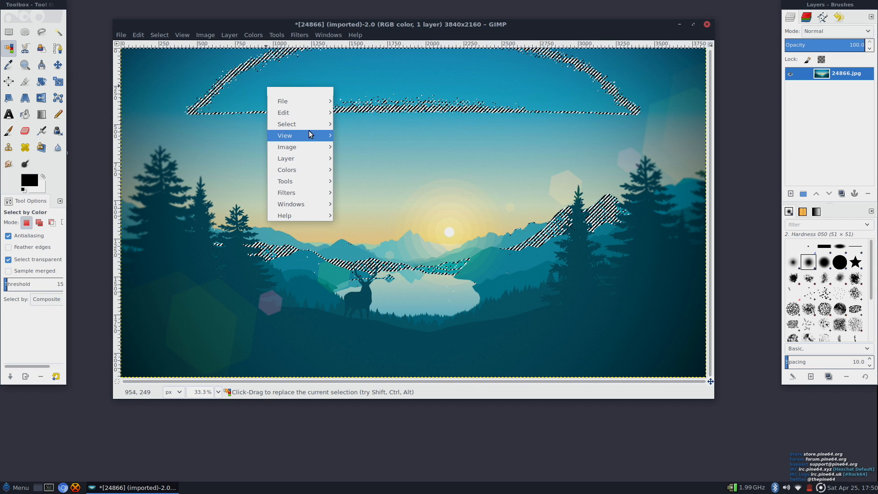
mouse_move(283, 113)
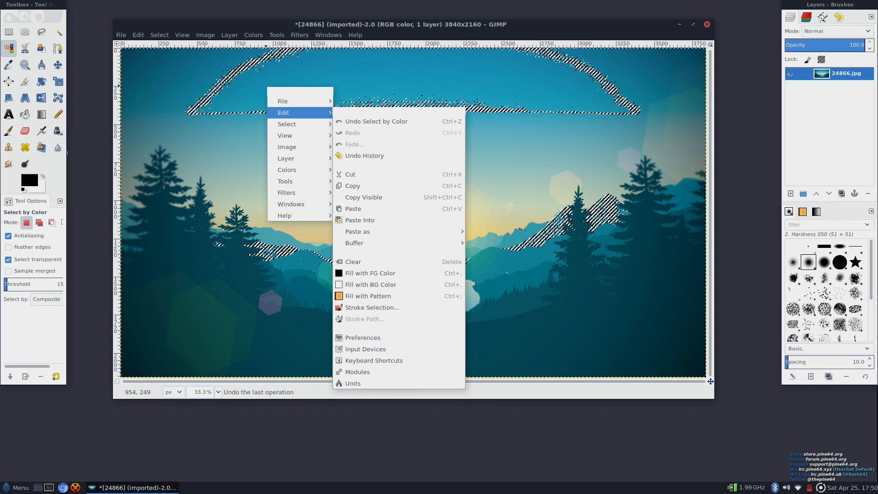
click(349, 173)
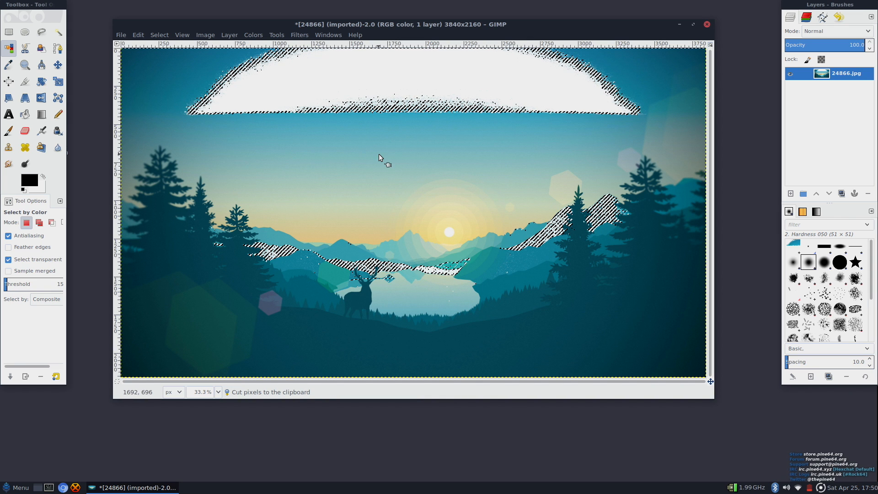
right_click(379, 152)
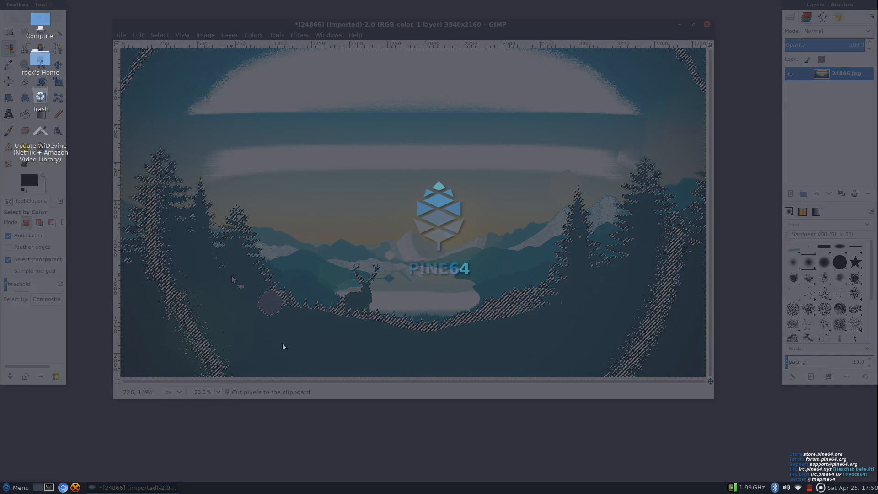
- Open the applications menu on its Games category
click(16, 488)
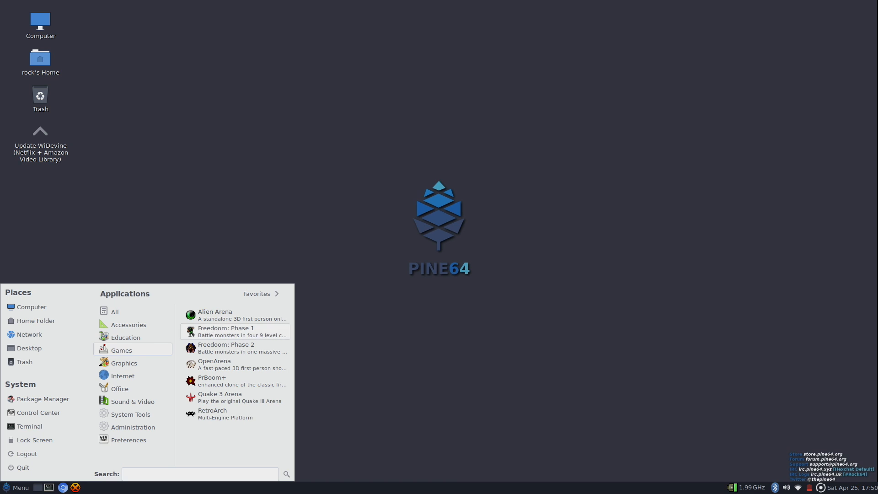
mouse_move(223, 371)
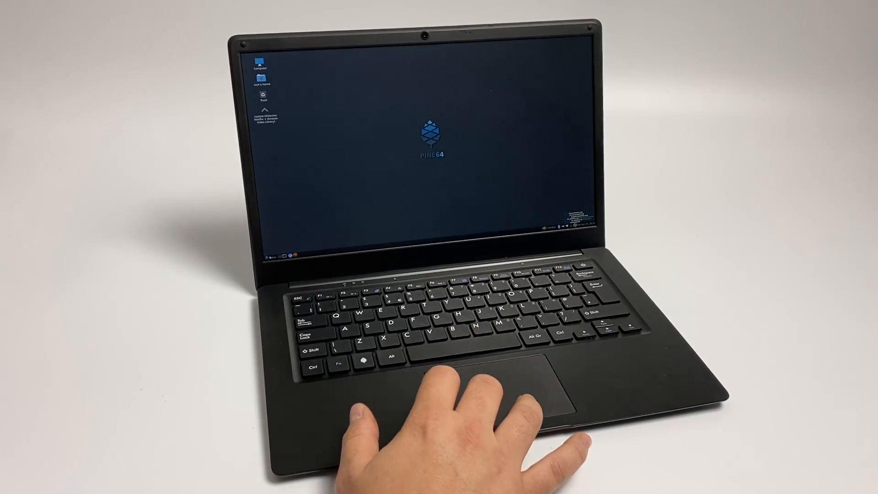
- Bring up the applications menu from the panel's Menu button
click(260, 251)
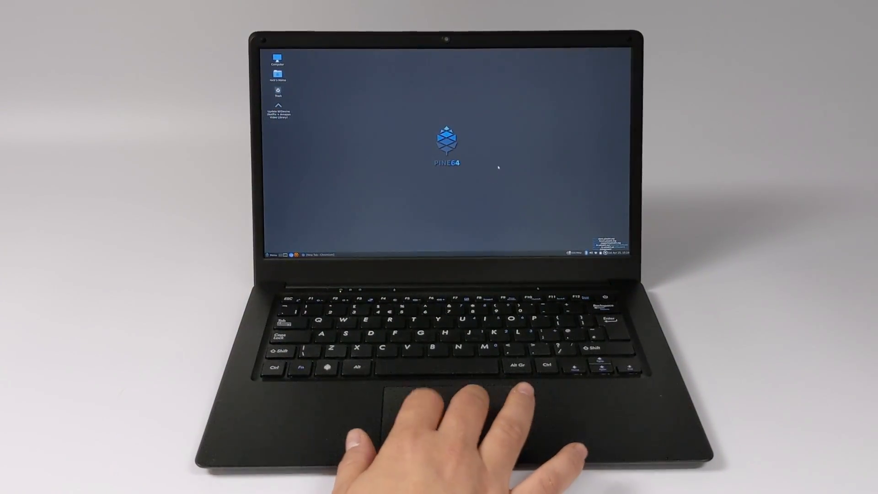
click(272, 255)
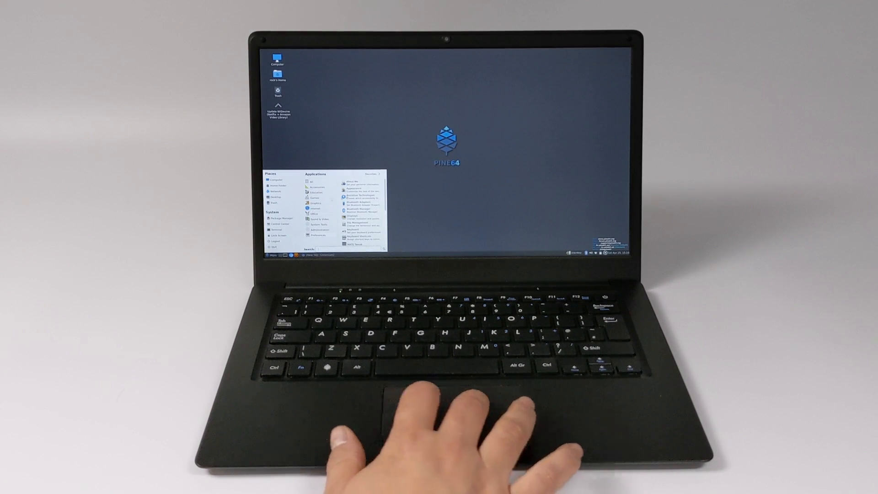